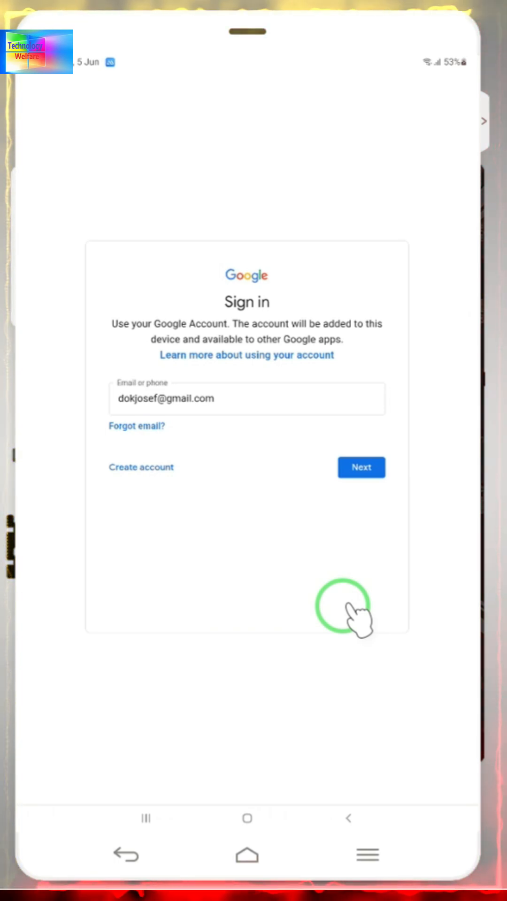
Submit the entered email on the Google Sign in page to reach identity verification
{"action": "left_click", "coordinate": [361, 467]}
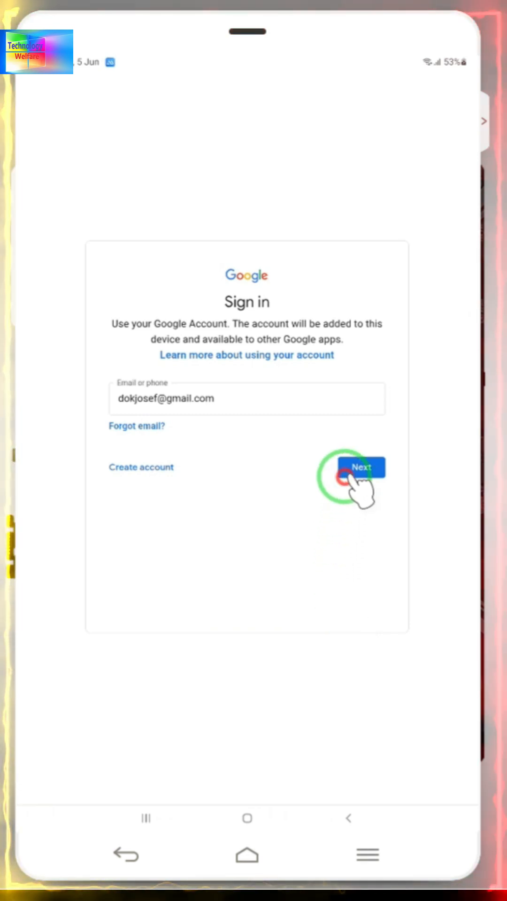
{"action": "left_click", "coordinate": [361, 467]}
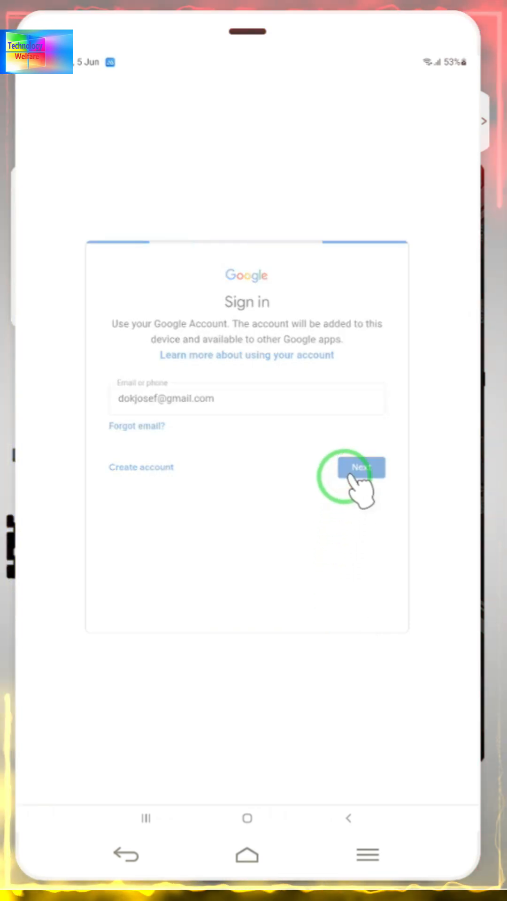
{"action": "left_click", "coordinate": [361, 467]}
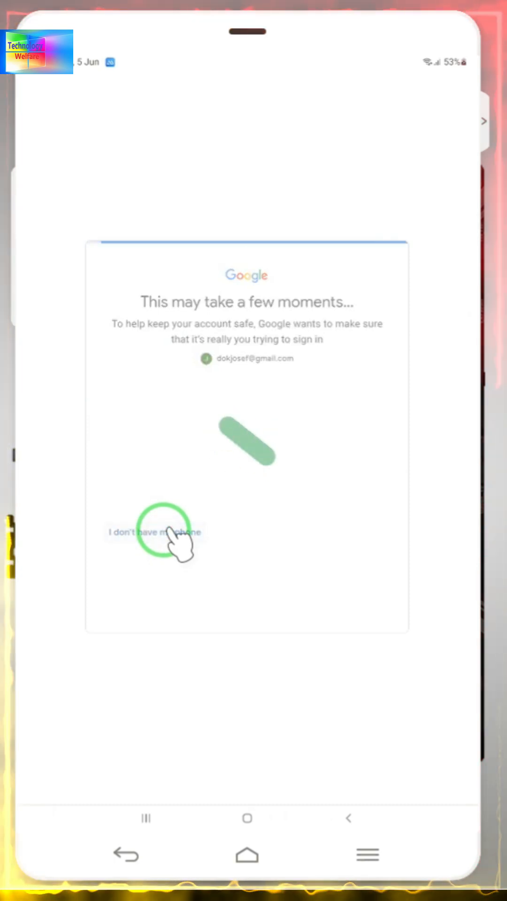
Choose 'I don't have my phone' on the verification page
{"action": "left_click", "coordinate": [155, 532]}
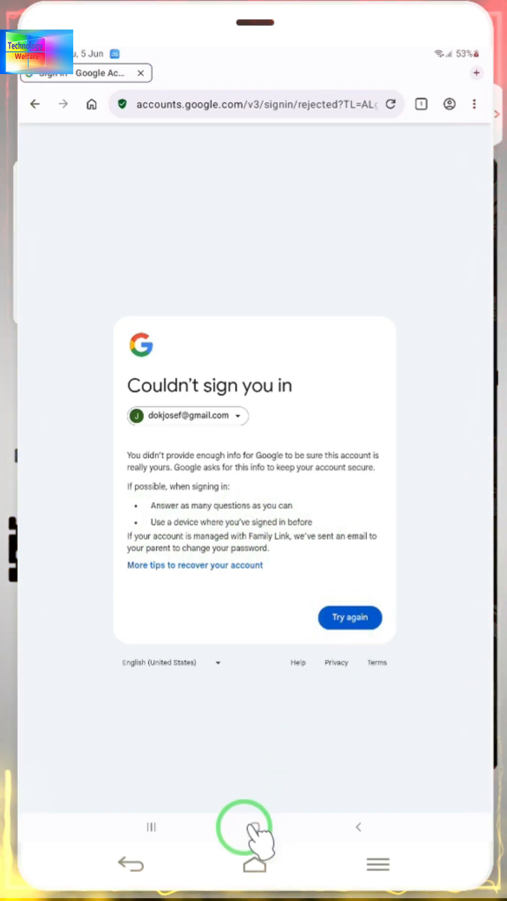
Go to the home screen and open Settings > Google
{"action": "left_click", "coordinate": [255, 827]}
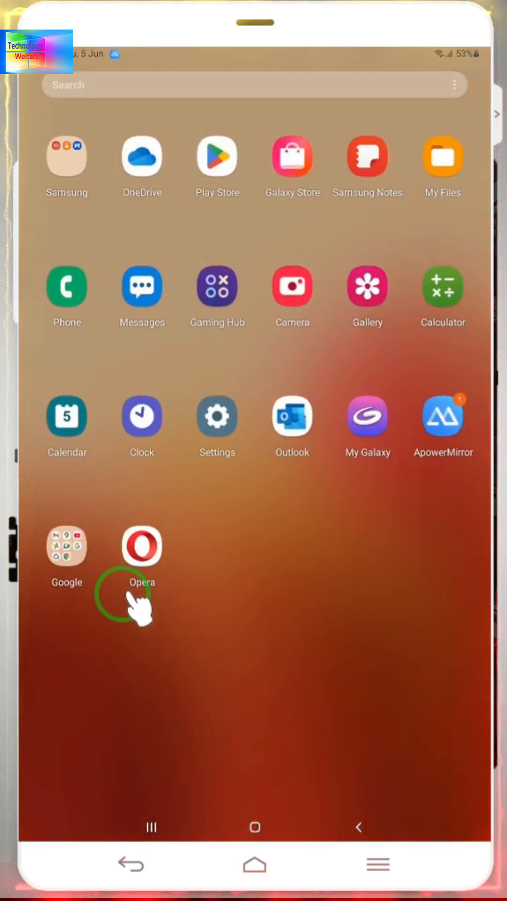
{"action": "left_click", "coordinate": [140, 545]}
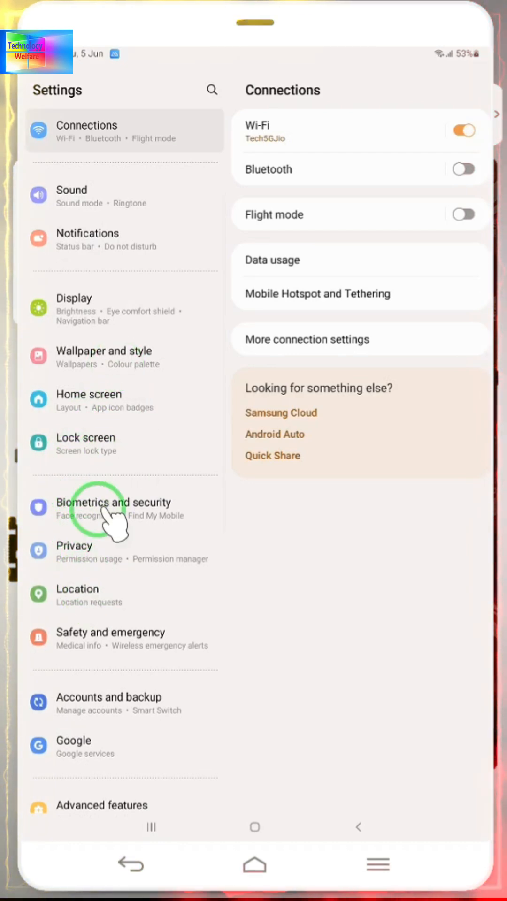
{"action": "left_click", "coordinate": [85, 746]}
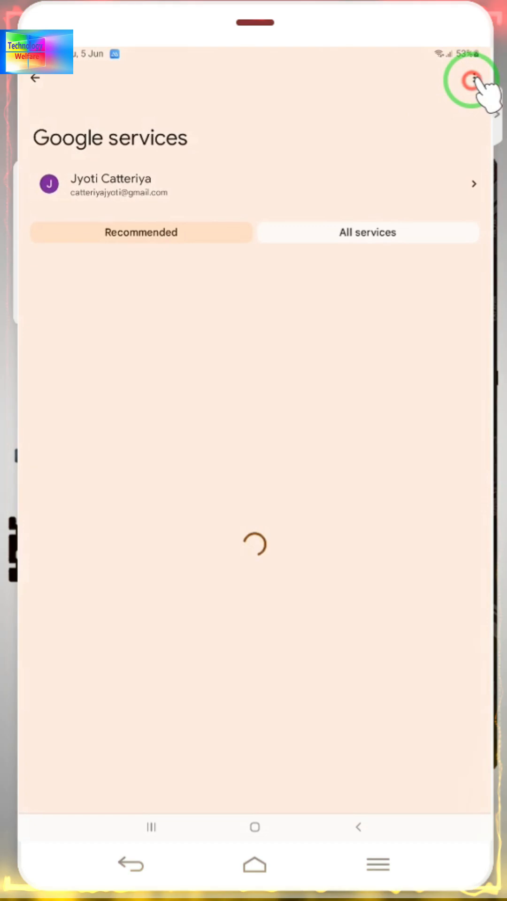
Open the Google services help and pick the account recovery tips topic
{"action": "left_click", "coordinate": [471, 79]}
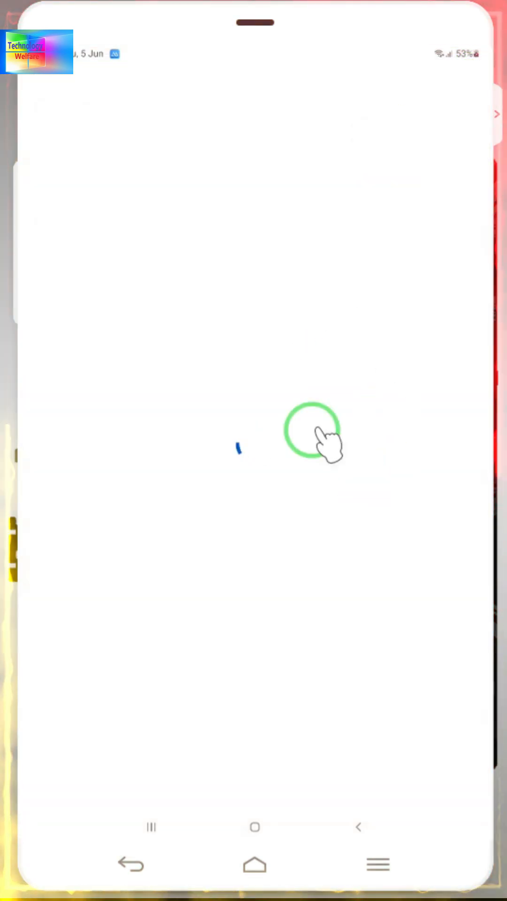
{"action": "left_click", "coordinate": [314, 433]}
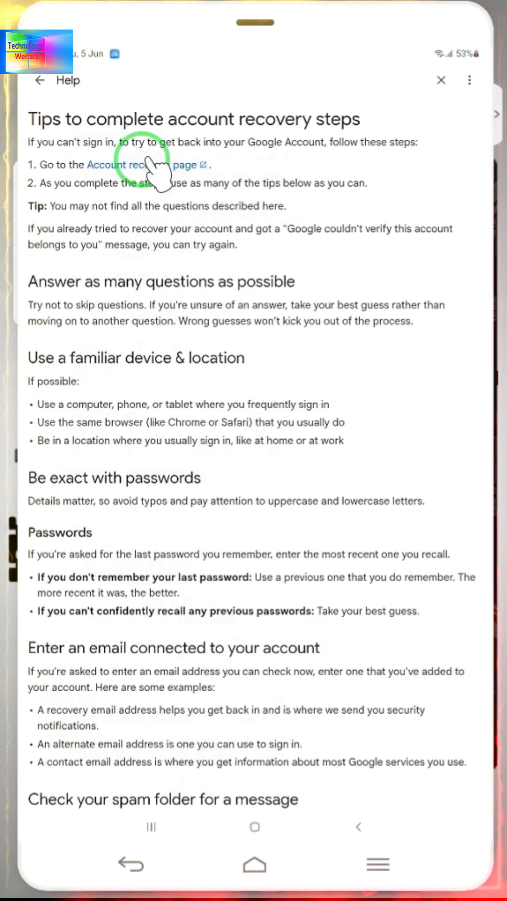
Open the Account recovery page and submit the account email, reaching the Success page
{"action": "left_click", "coordinate": [142, 165]}
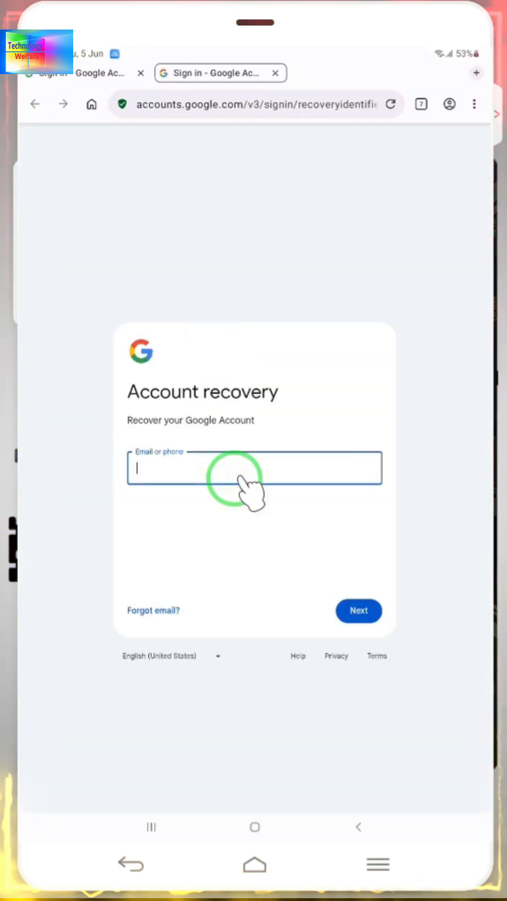
{"action": "left_click", "coordinate": [254, 468]}
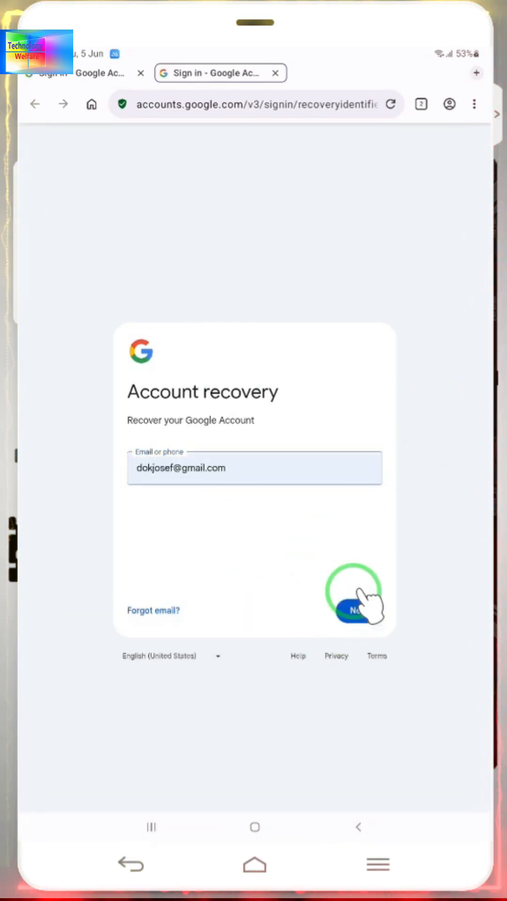
{"action": "left_click", "coordinate": [359, 610]}
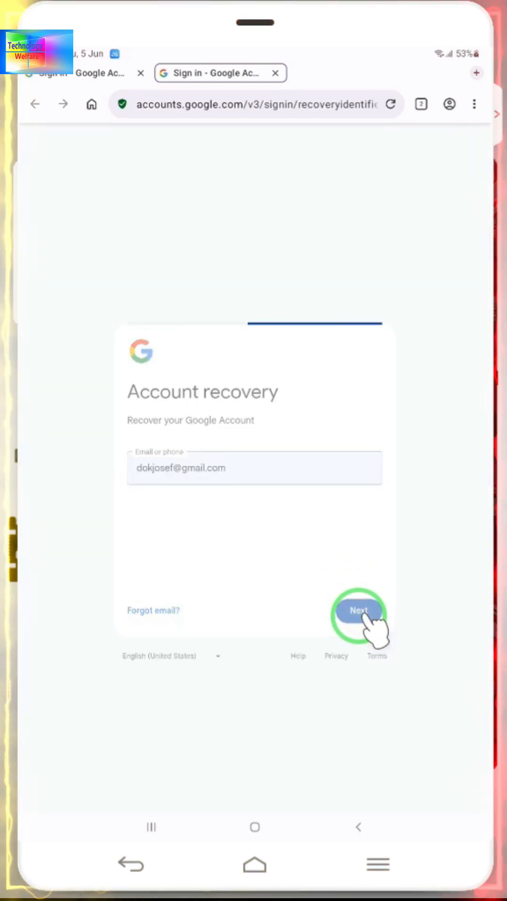
{"action": "left_click", "coordinate": [358, 611]}
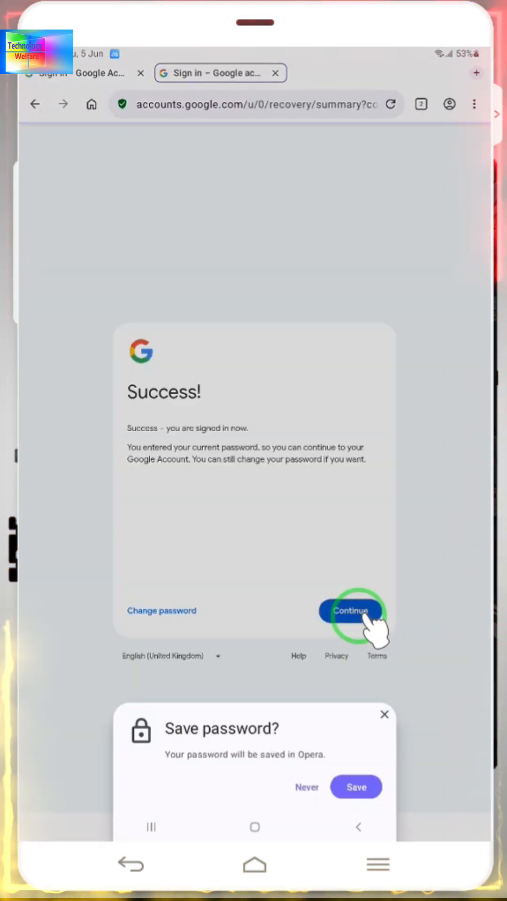